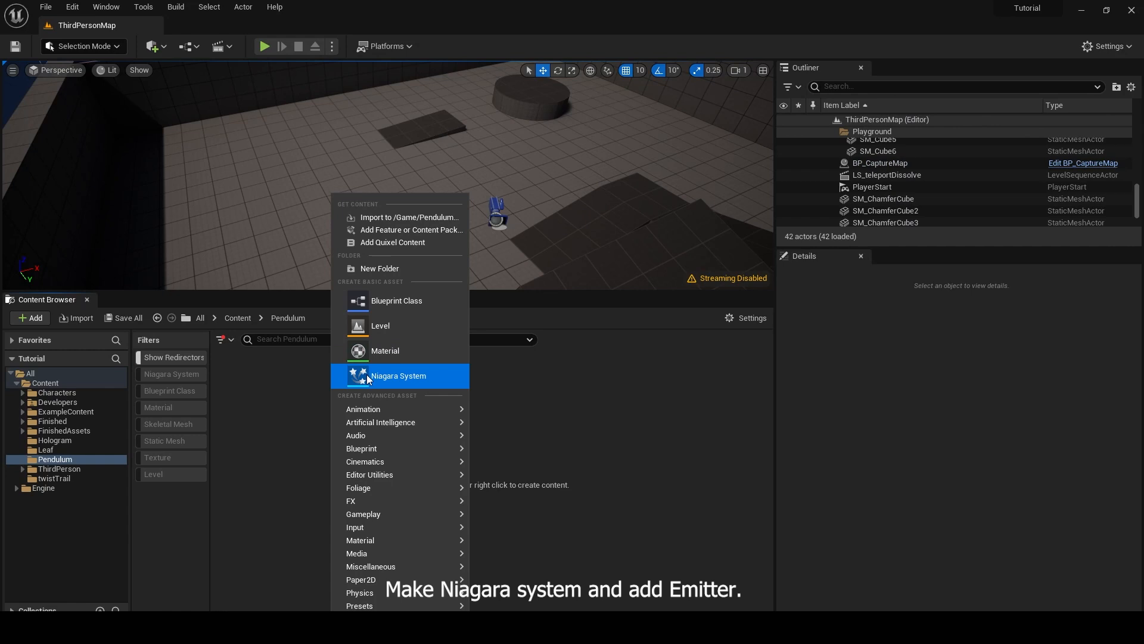
# Step: Create a NewNiagaraSystem asset with an empty emitter and open it in the Niagara editor
pyautogui.click(399, 376)
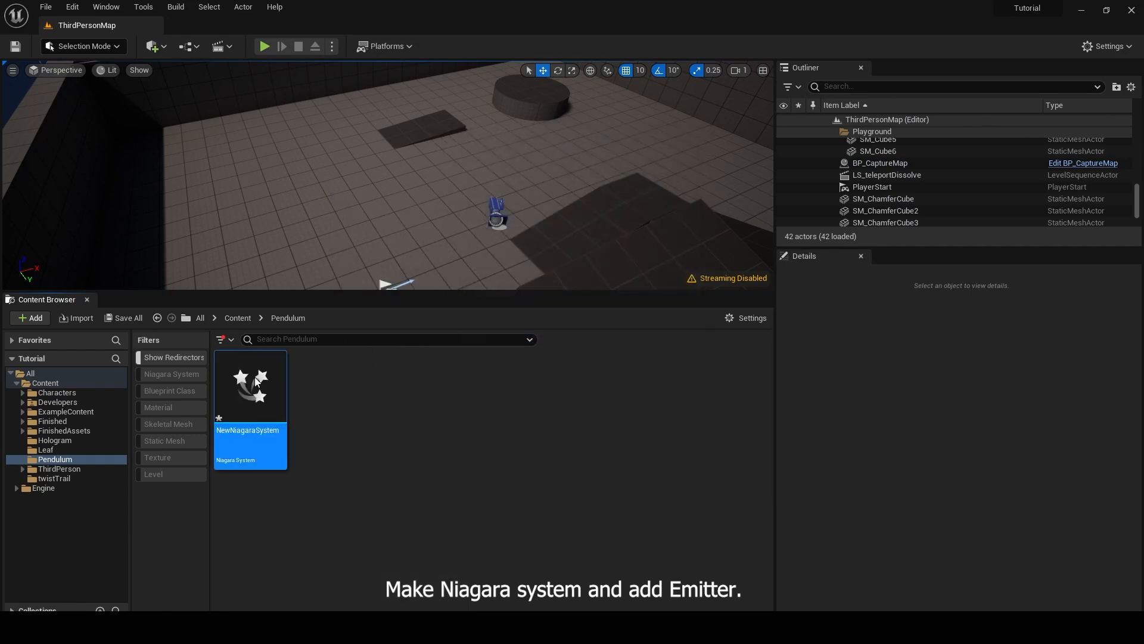
pyautogui.doubleClick(249, 385)
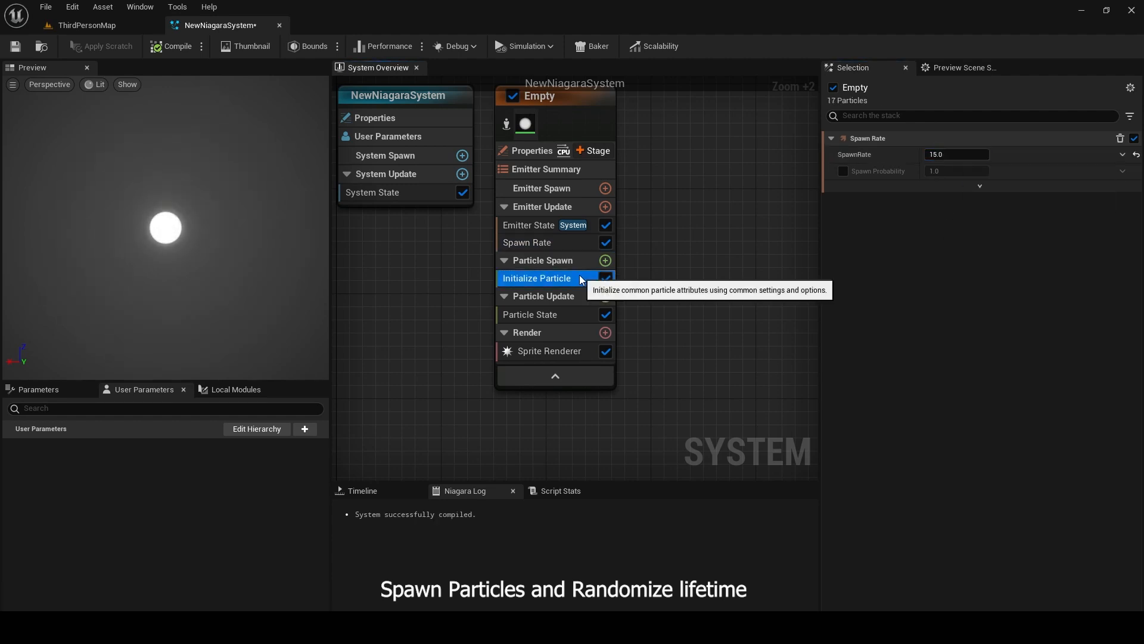
# Step: Add Pendulum Constraint to Particle Update and fix its Solve Forces and Velocity and Pendulum Setup dependencies
pyautogui.click(536, 278)
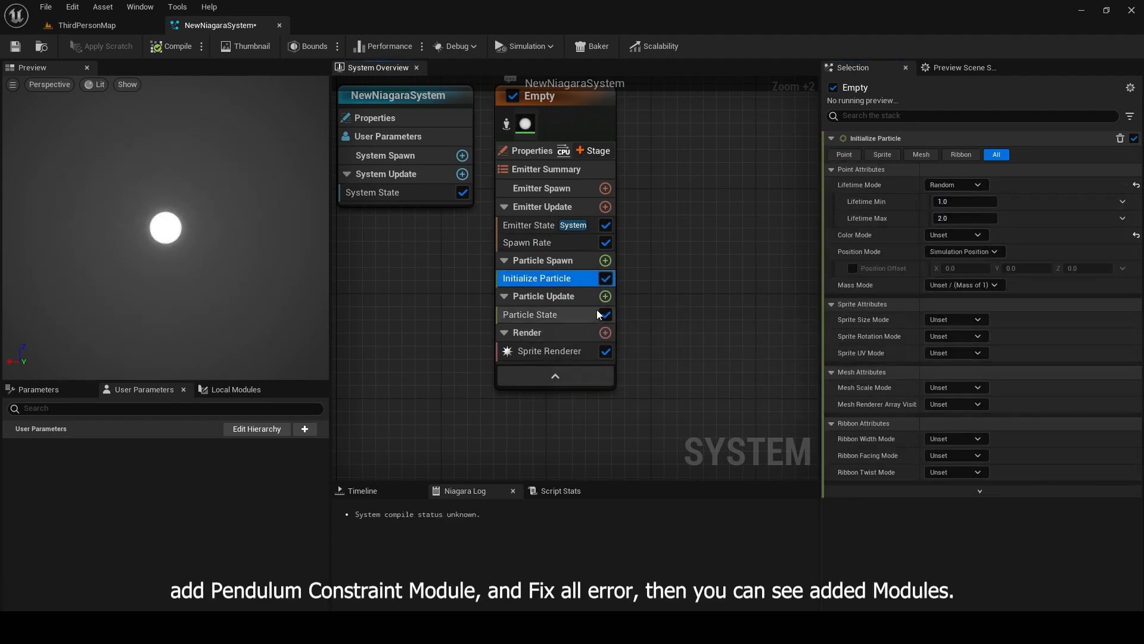
pyautogui.write('pendu')
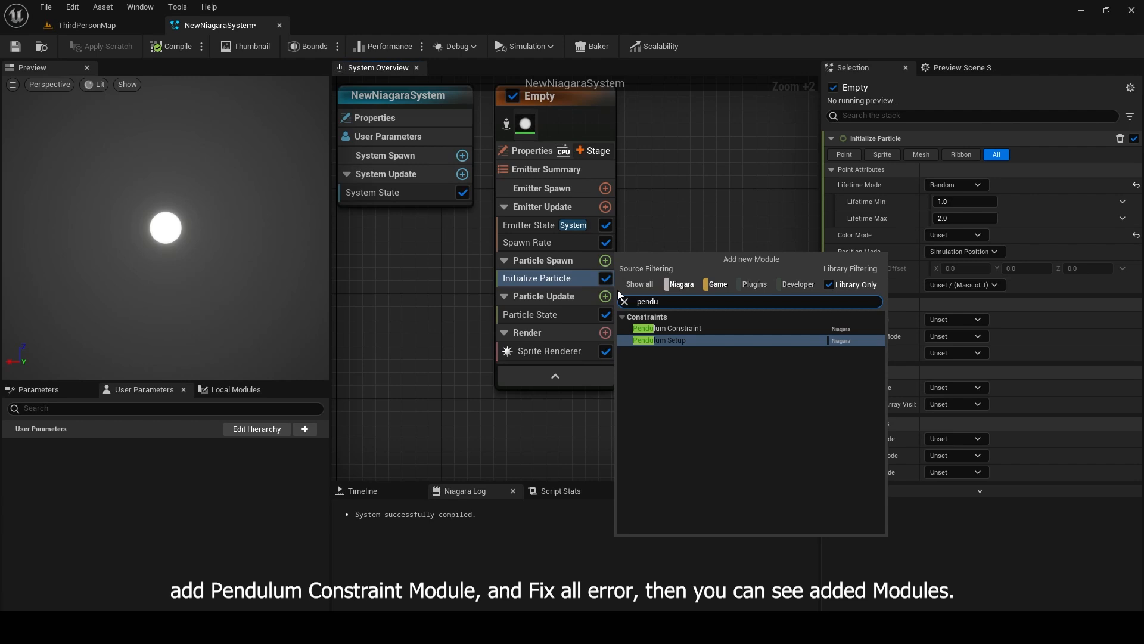
pyautogui.click(666, 328)
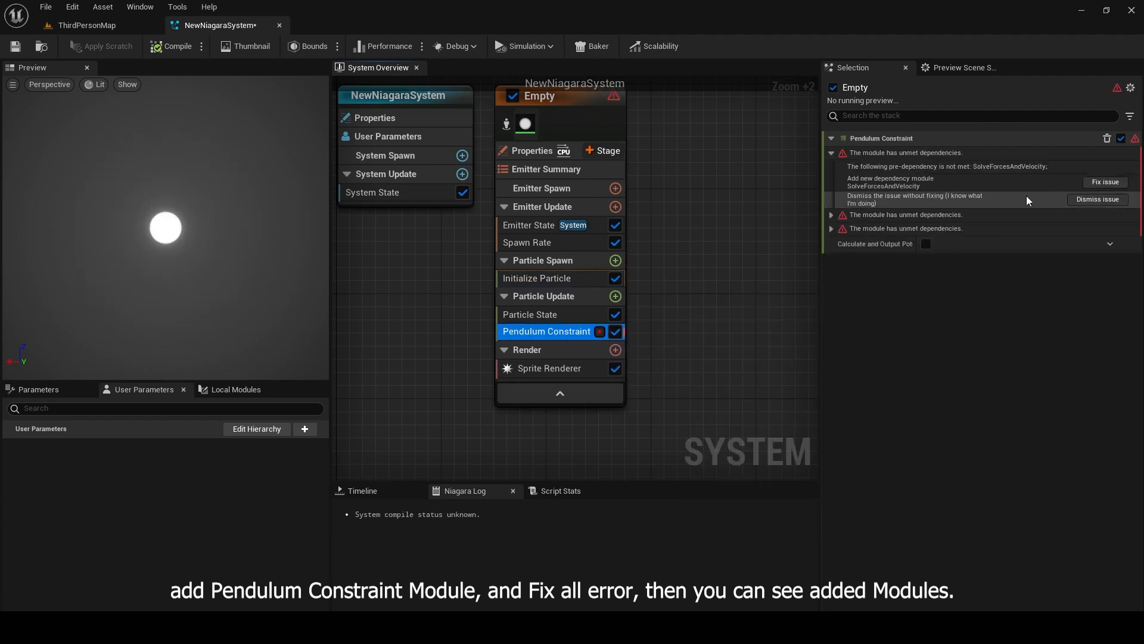
pyautogui.click(1104, 181)
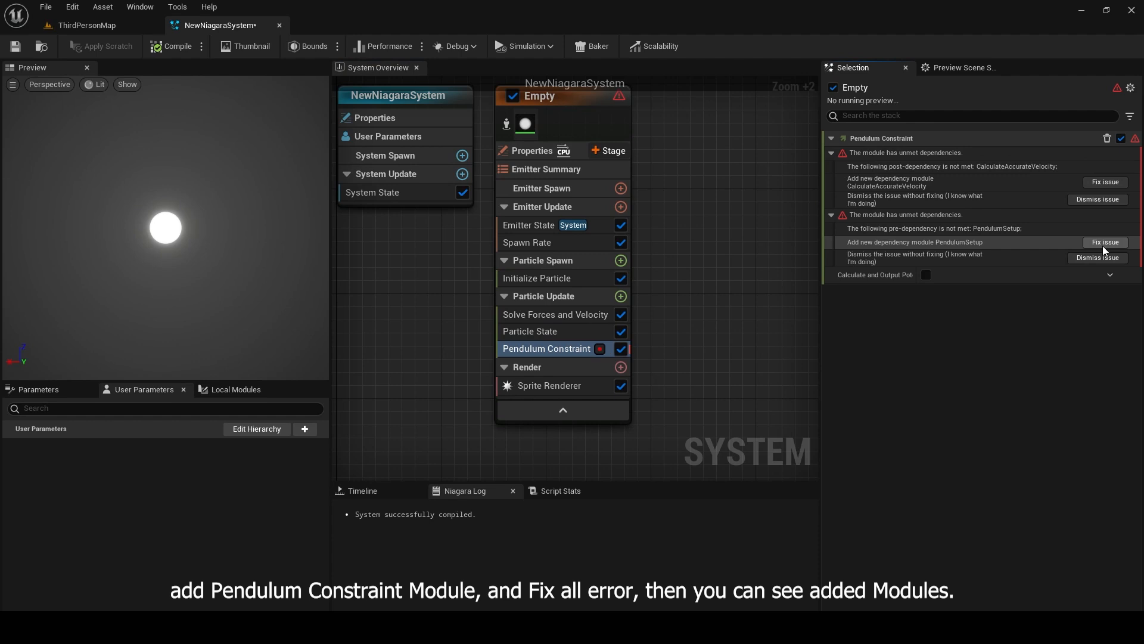
pyautogui.click(1104, 241)
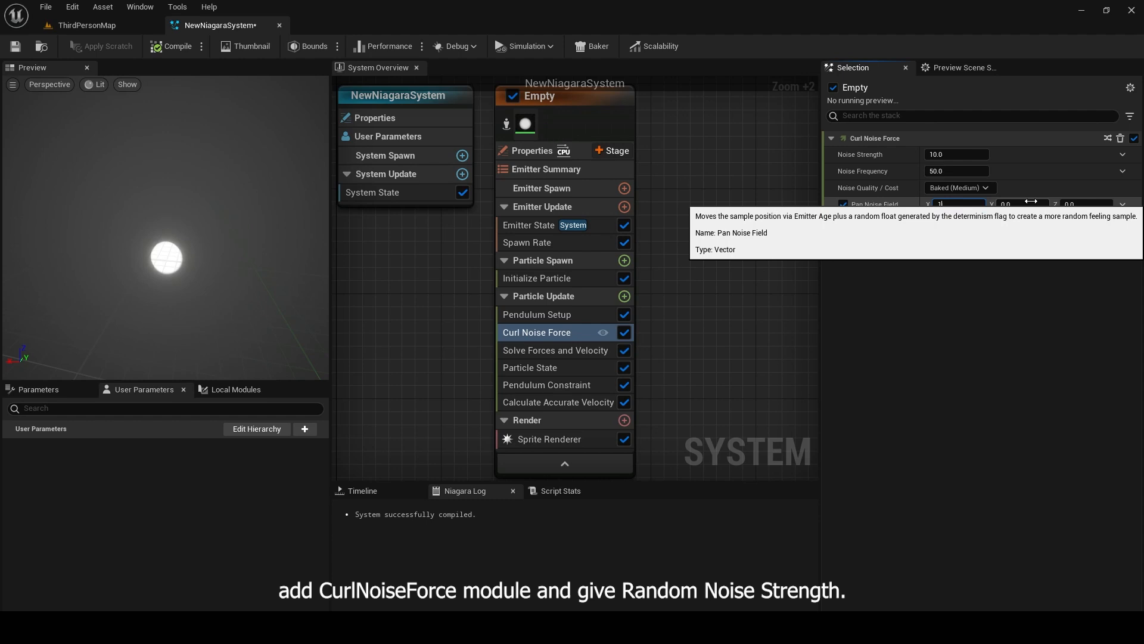
# Step: Add Curl Noise Force with Noise Strength as a Random Range Float reaching 255.0
pyautogui.write('ra')
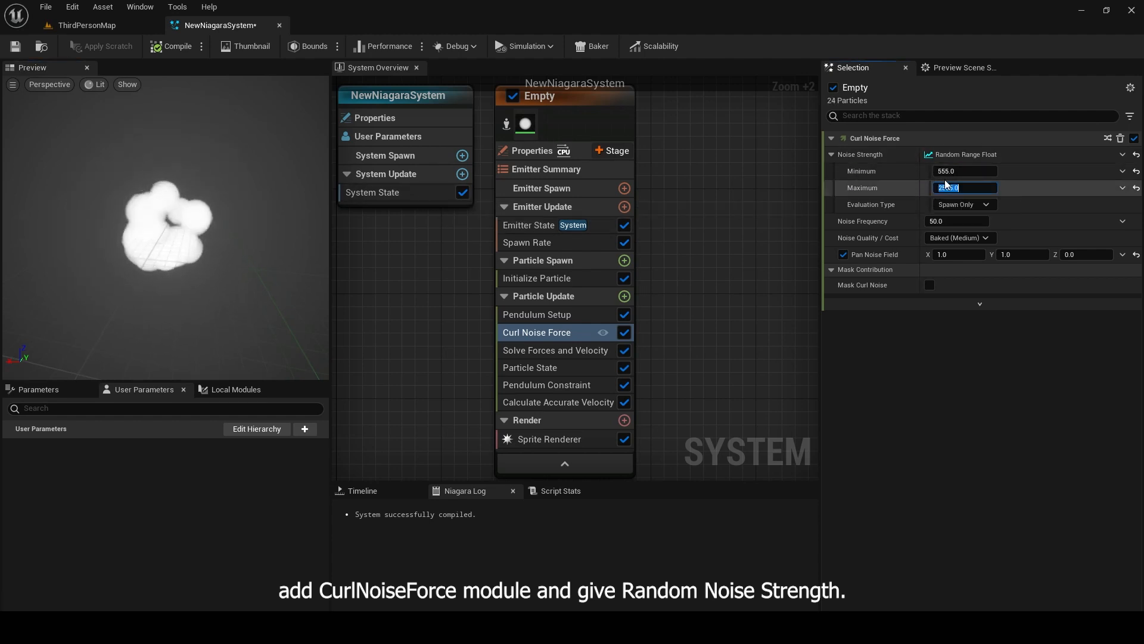
pyautogui.write('255.0')
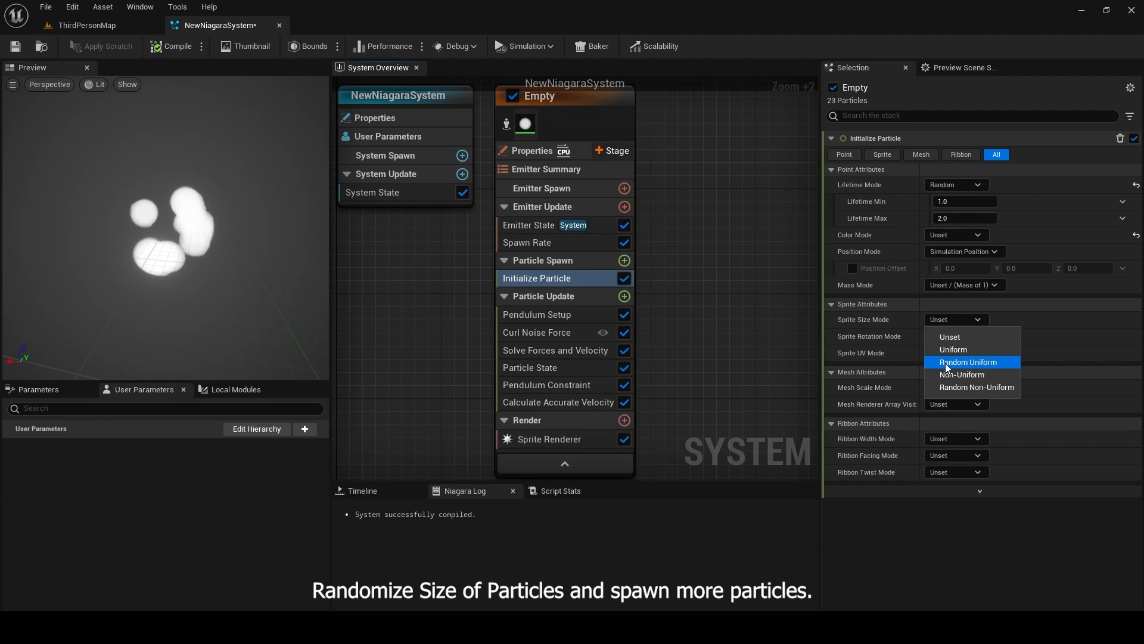
# Step: Set Sprite Size Mode to Random Uniform between 5 and 10 and raise the spawn rate
pyautogui.click(968, 362)
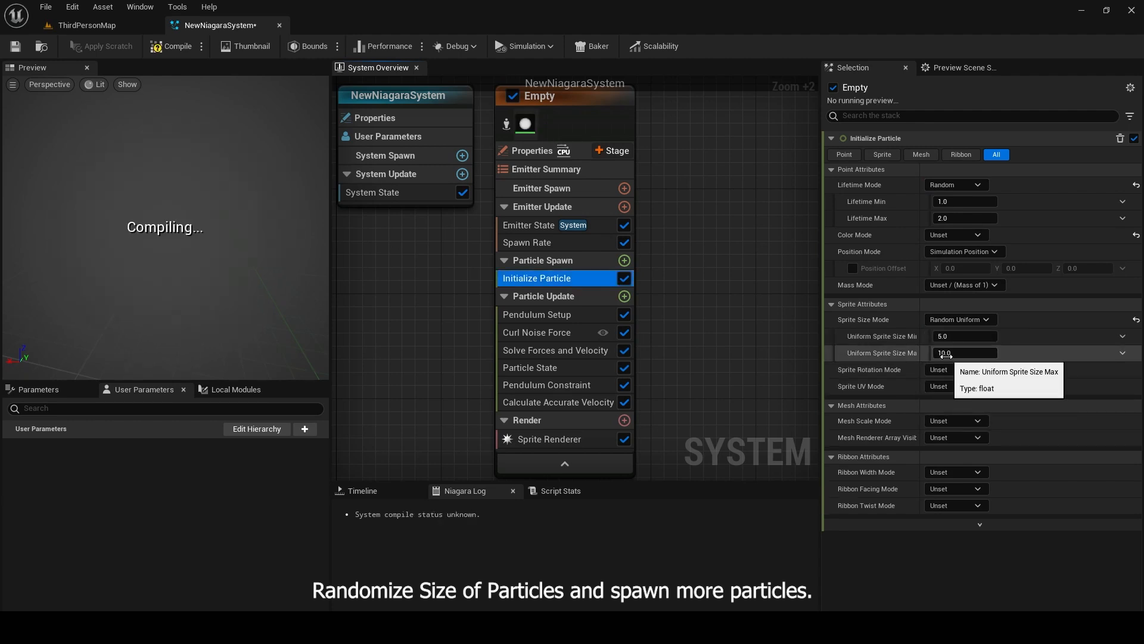
pyautogui.click(527, 242)
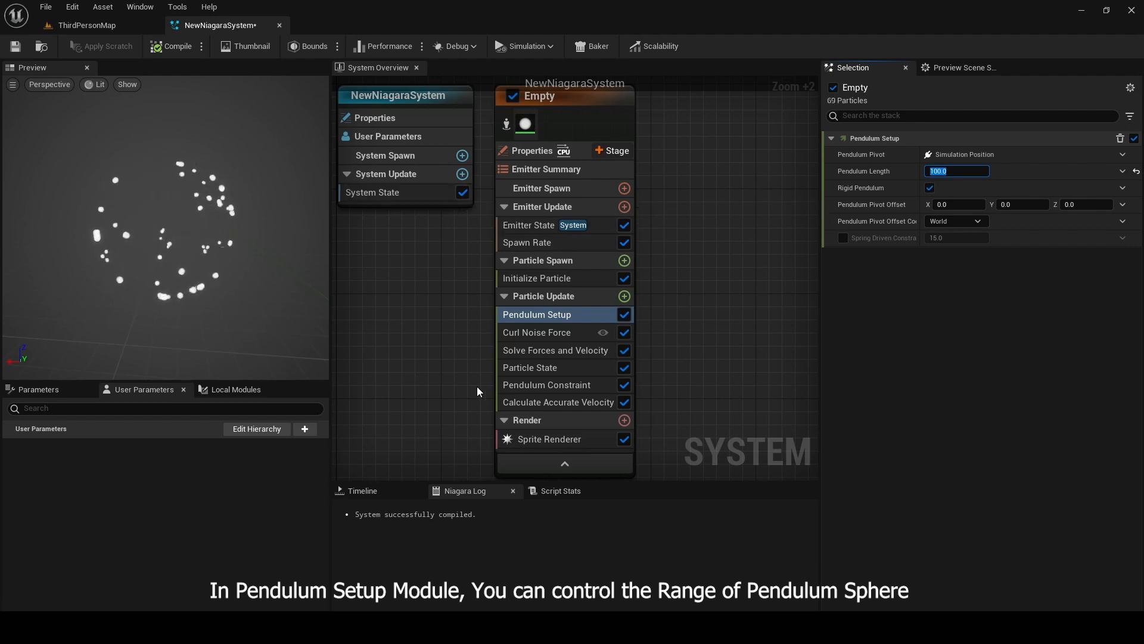
pyautogui.click(86, 25)
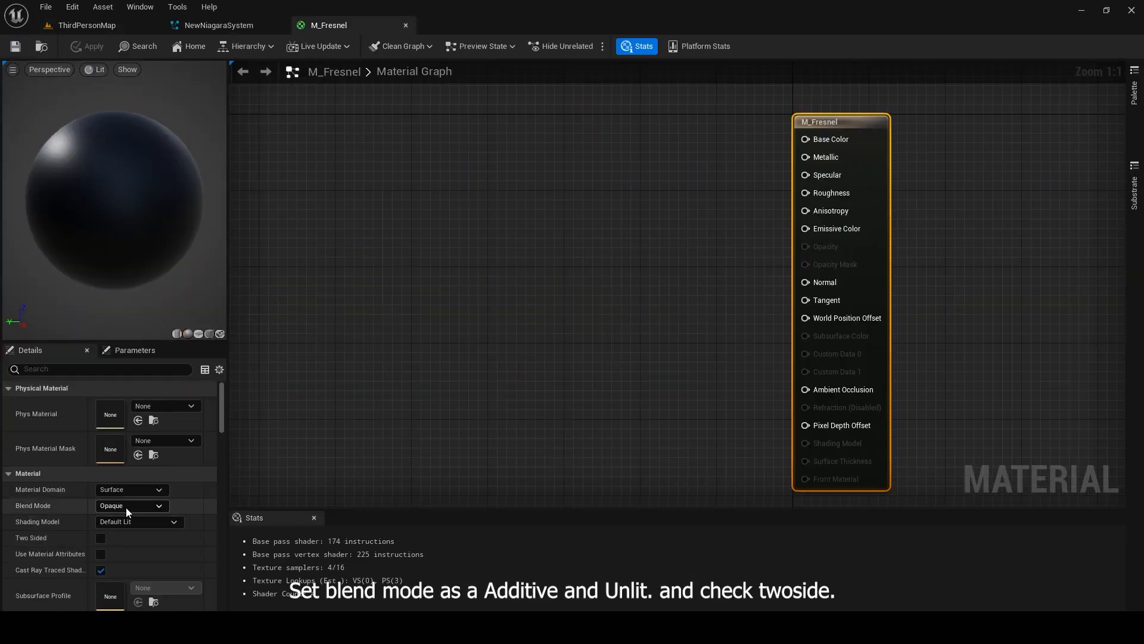
# Step: Make M_Fresnel blend additively with an unlit shading model
pyautogui.click(130, 506)
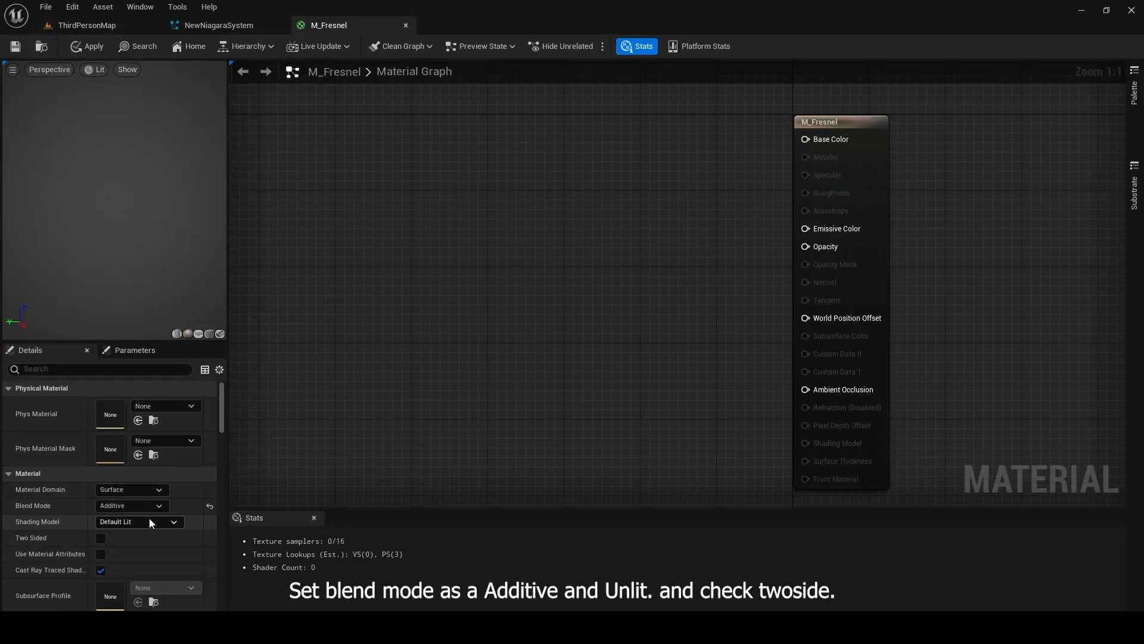
pyautogui.click(138, 520)
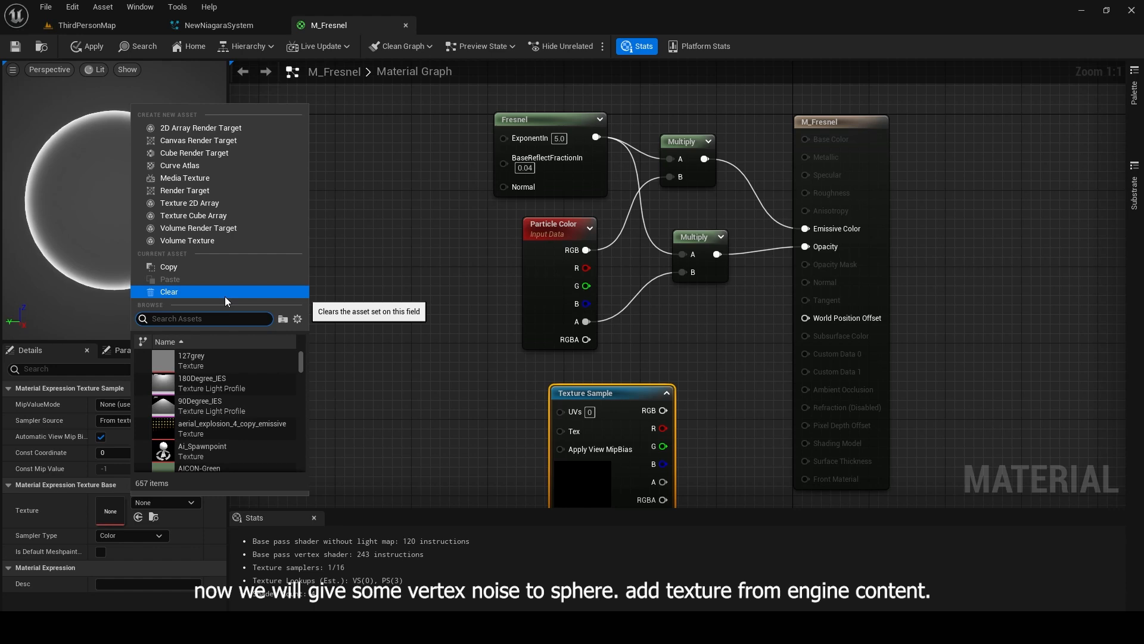
# Step: Multiply a LowResBlurredNoise texture by VertexNormalWS into World Position Offset, with a panner value of 0.32
pyautogui.write('noise')
pyautogui.write('verte')
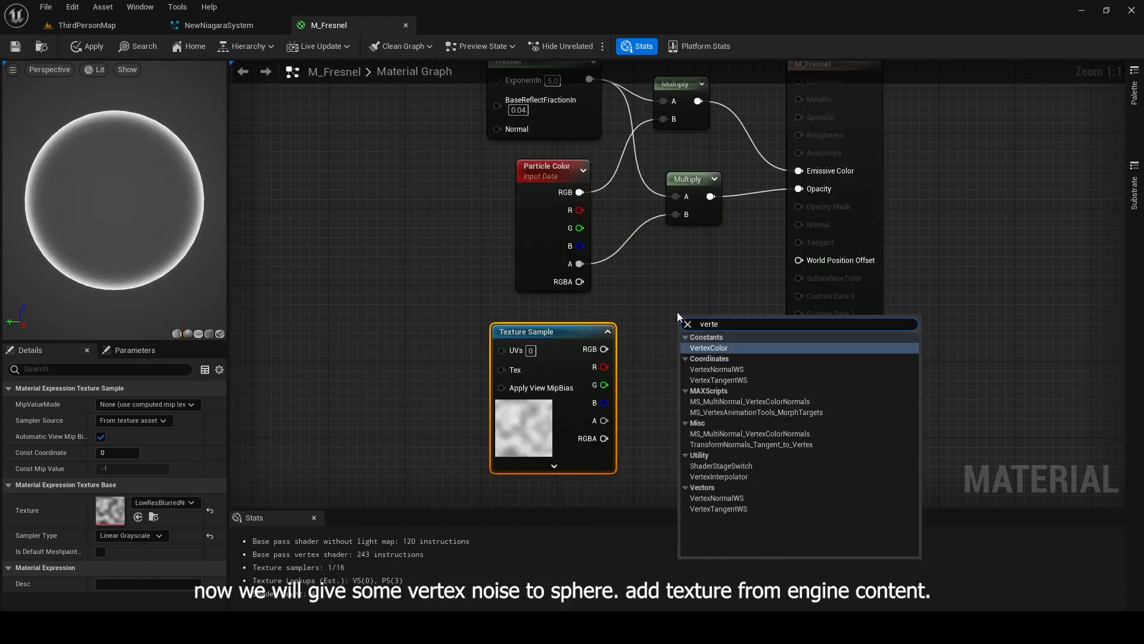
pyautogui.click(717, 379)
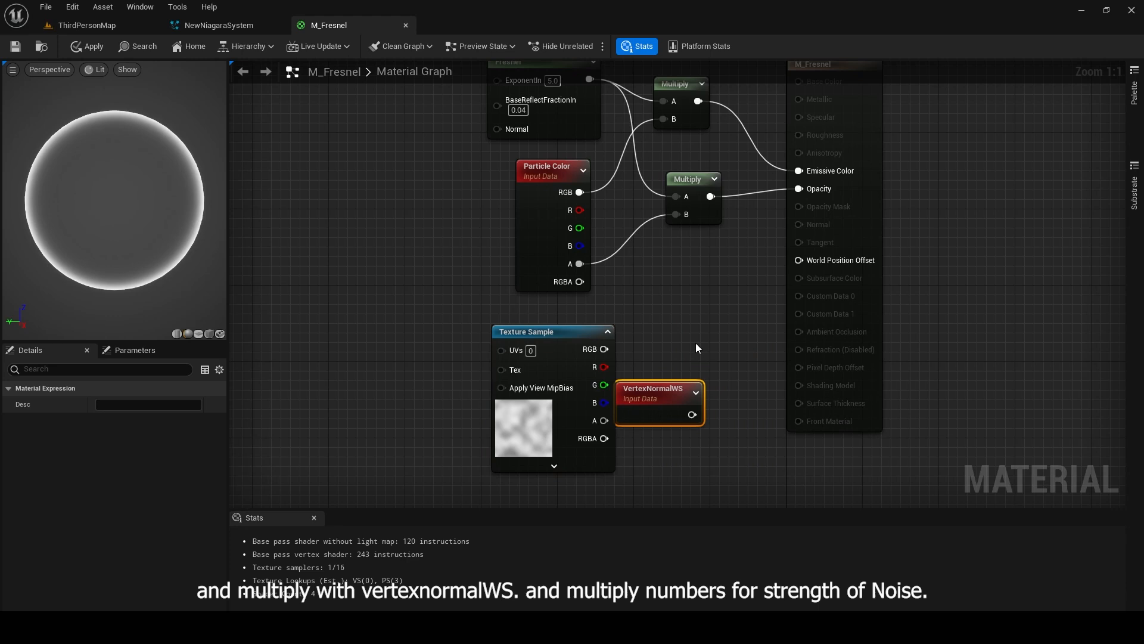
pyautogui.moveTo(604, 349); pyautogui.dragTo(730, 363)
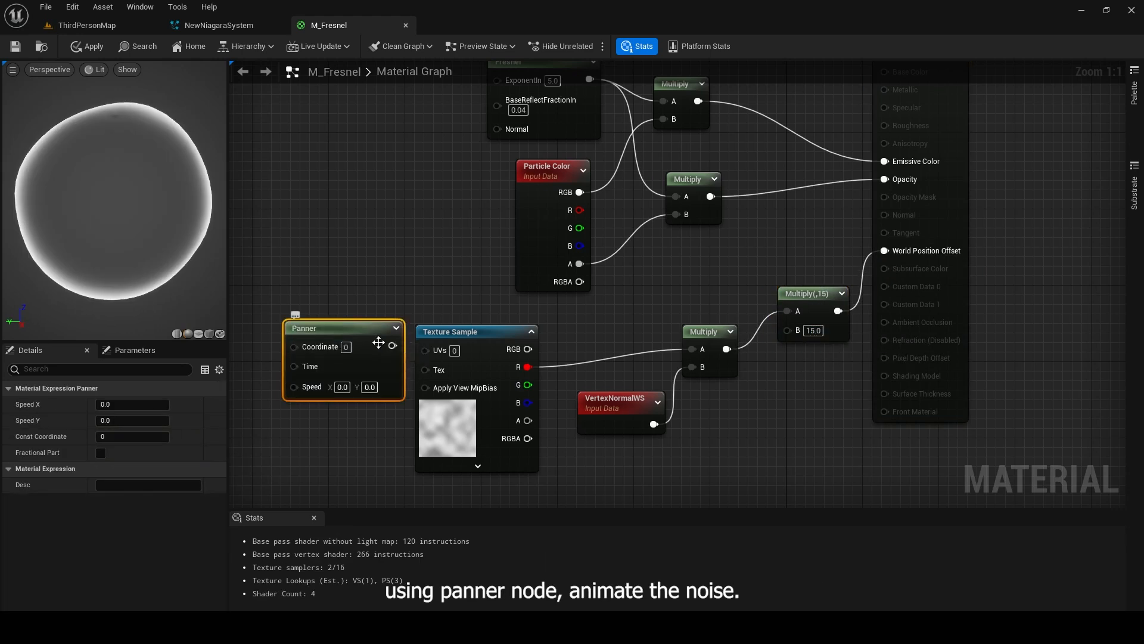
pyautogui.write('0.32')
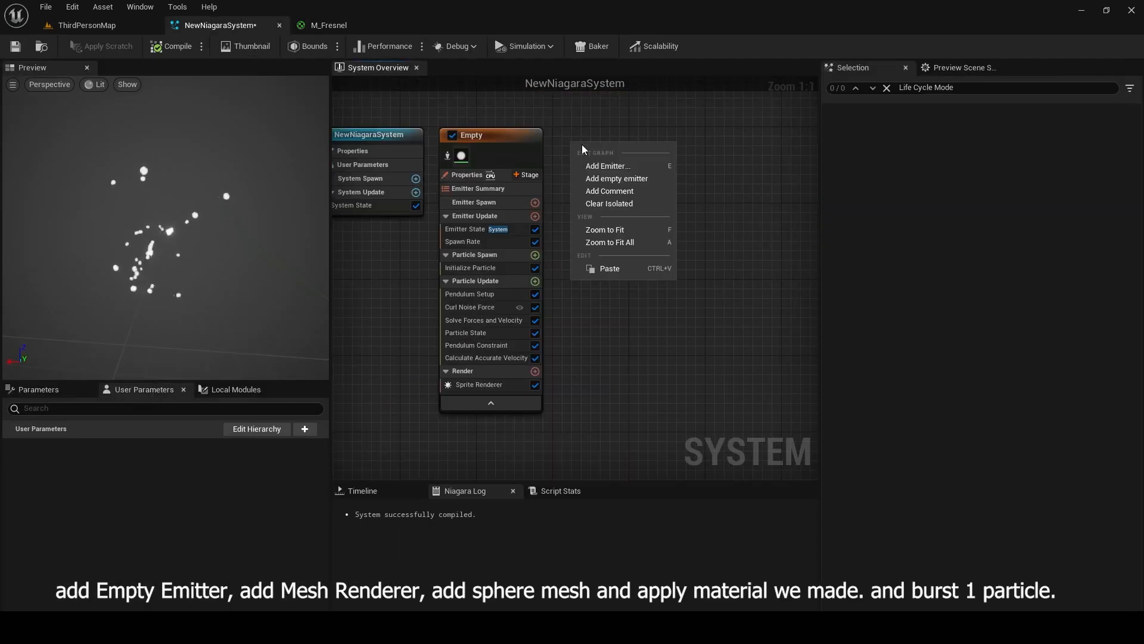
# Step: Add a second empty emitter with a Mesh Renderer and check the effect in the level
pyautogui.click(616, 179)
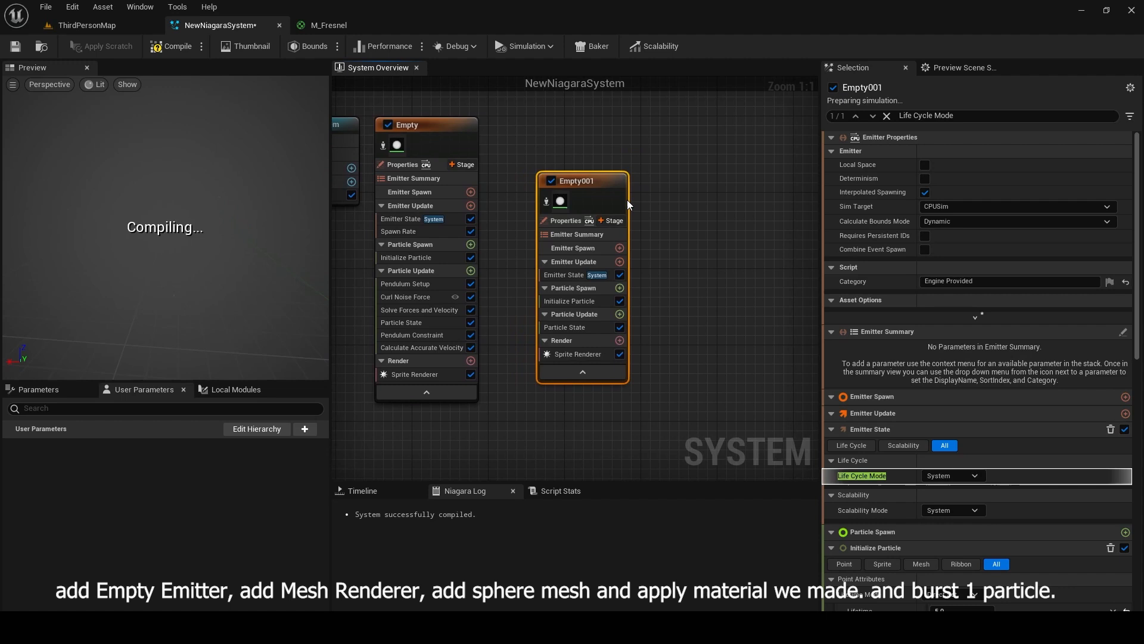
pyautogui.click(604, 290)
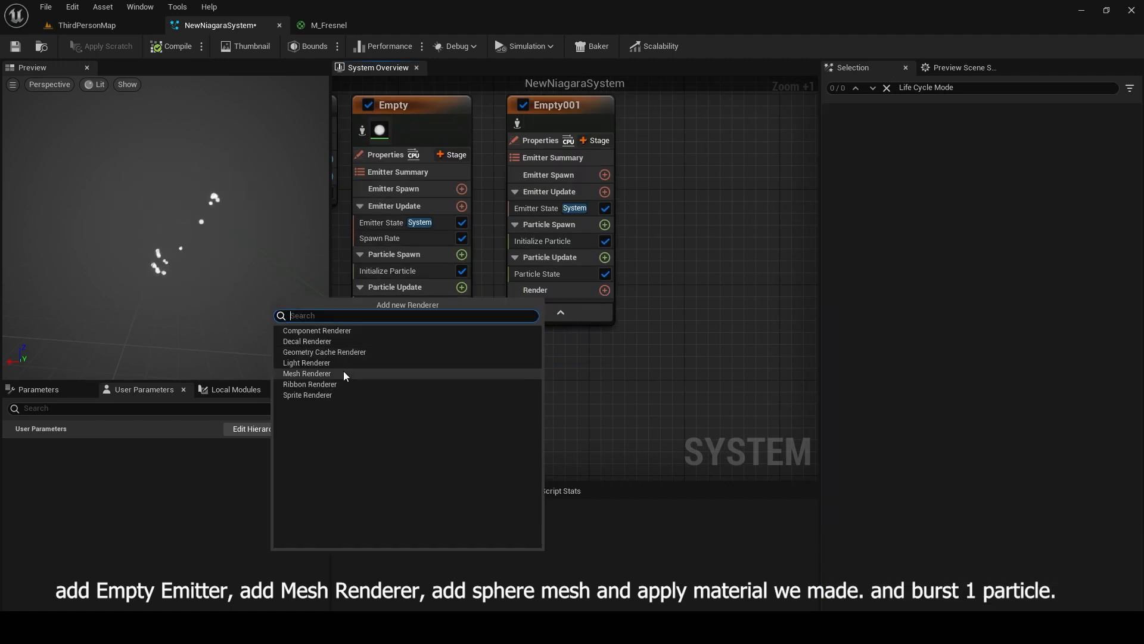
pyautogui.click(307, 374)
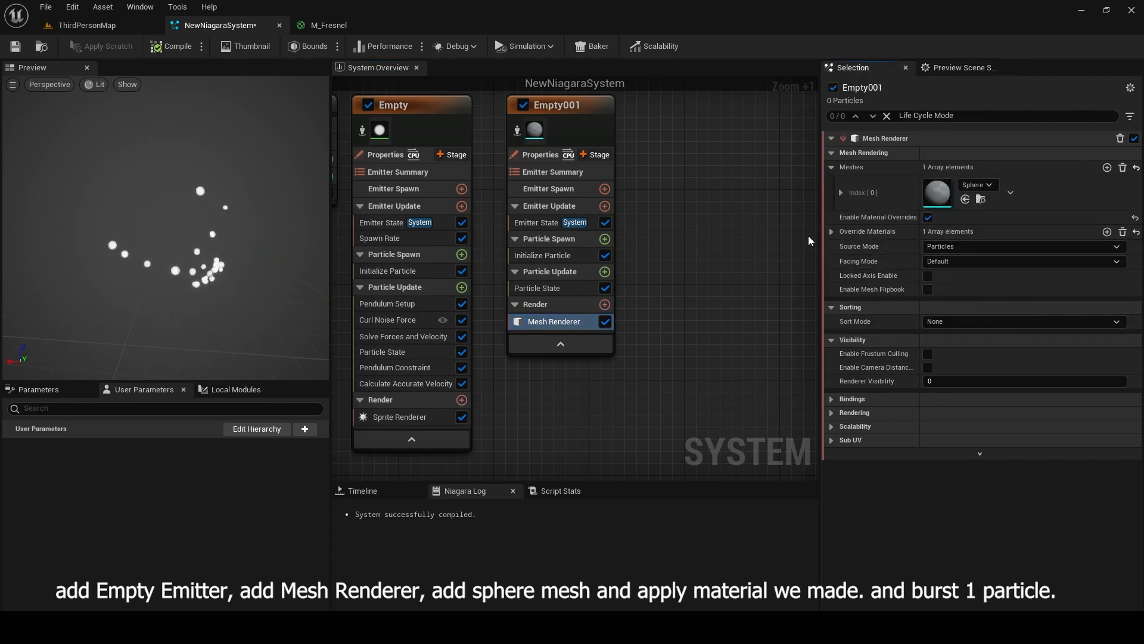
pyautogui.click(84, 25)
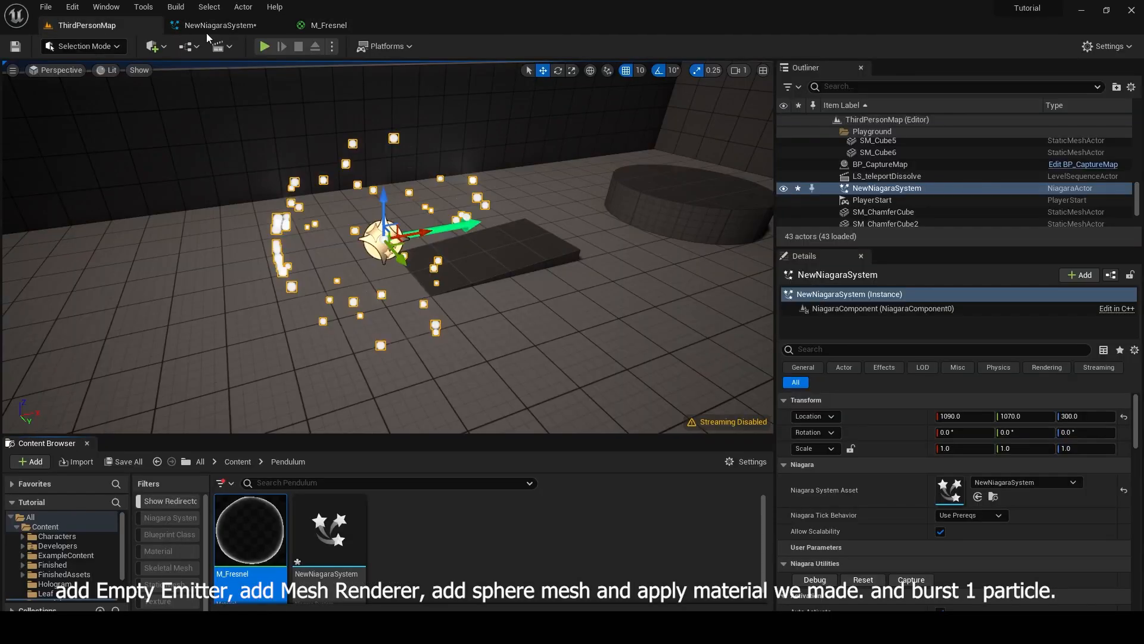
pyautogui.click(217, 25)
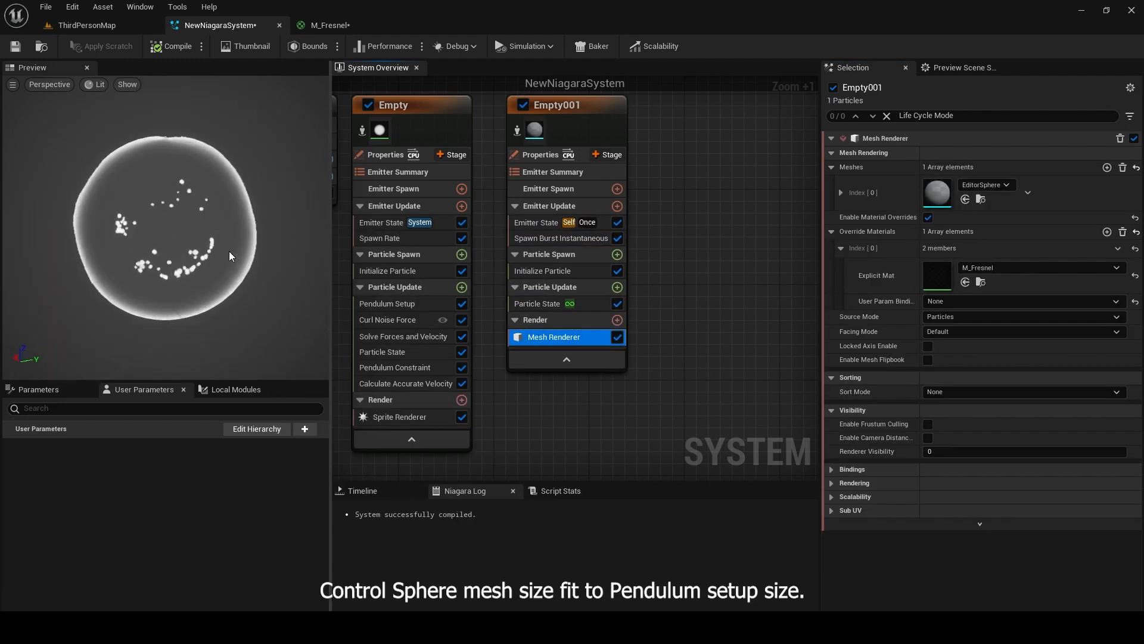
# Step: Set Empty001's Mesh Scale Mode to Uniform and try scales 0.5 and 0.6 to enclose the particles
pyautogui.click(543, 270)
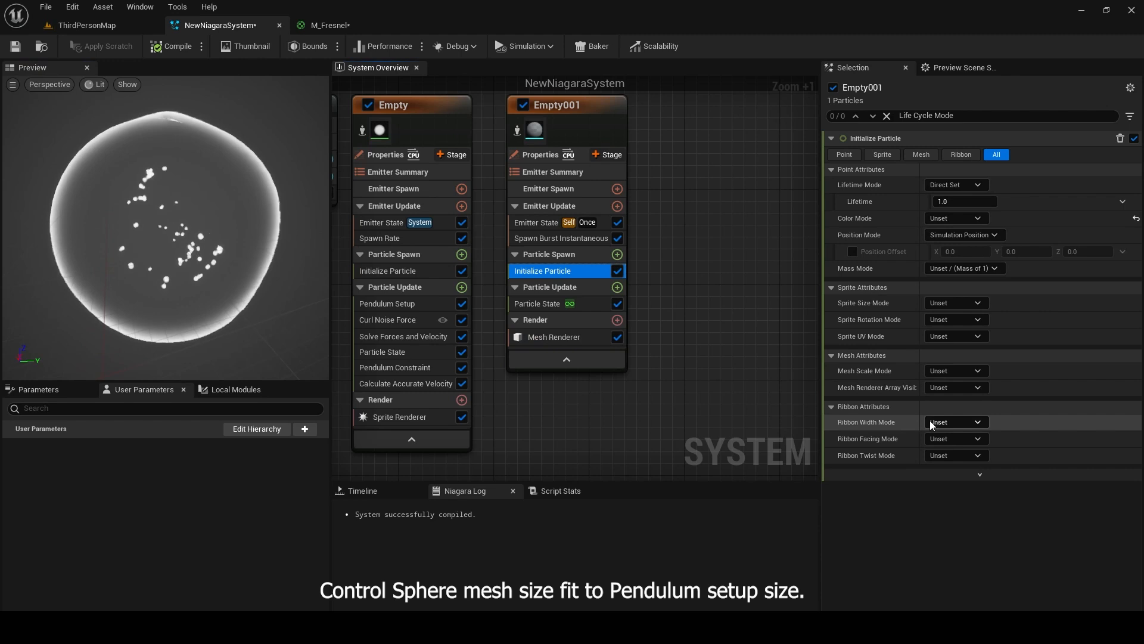
pyautogui.click(955, 369)
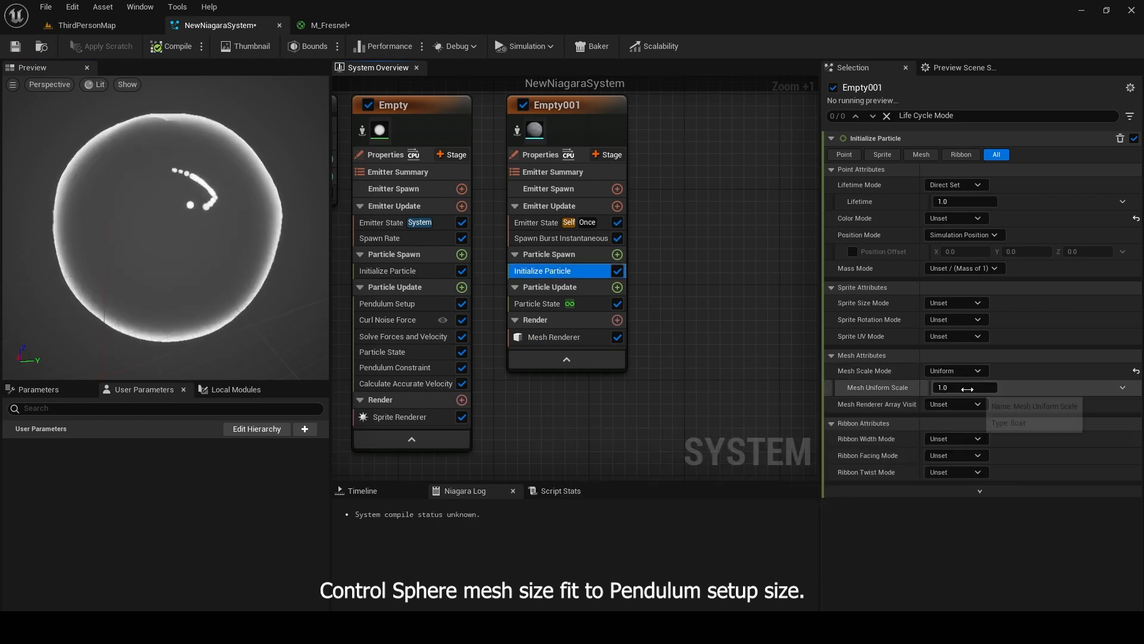
pyautogui.write('0.55')
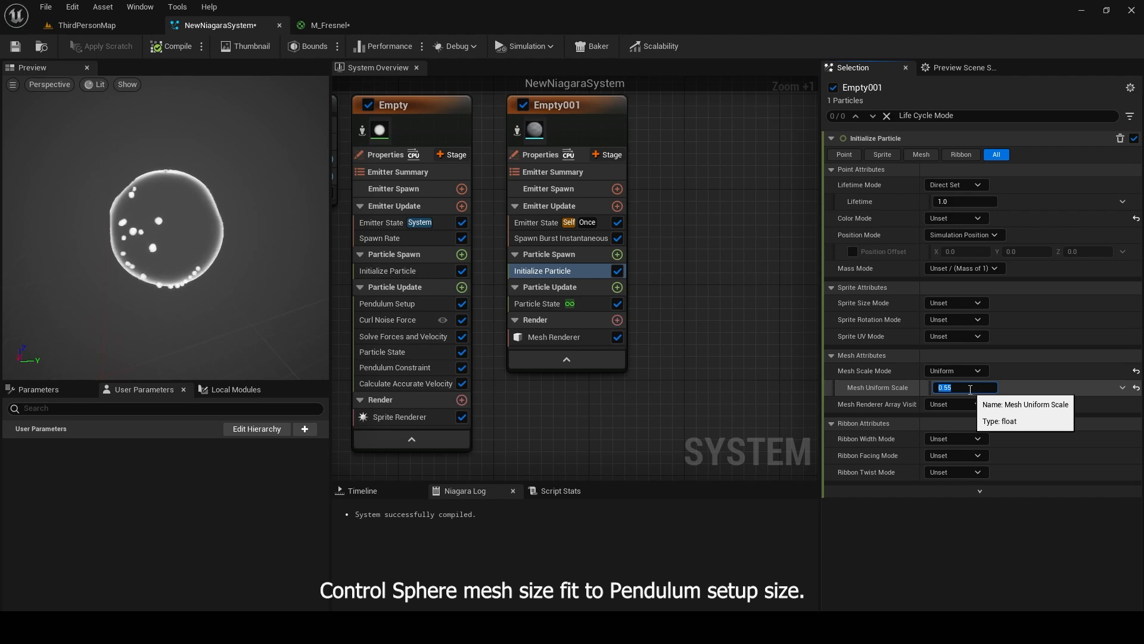
pyautogui.write('0.6')
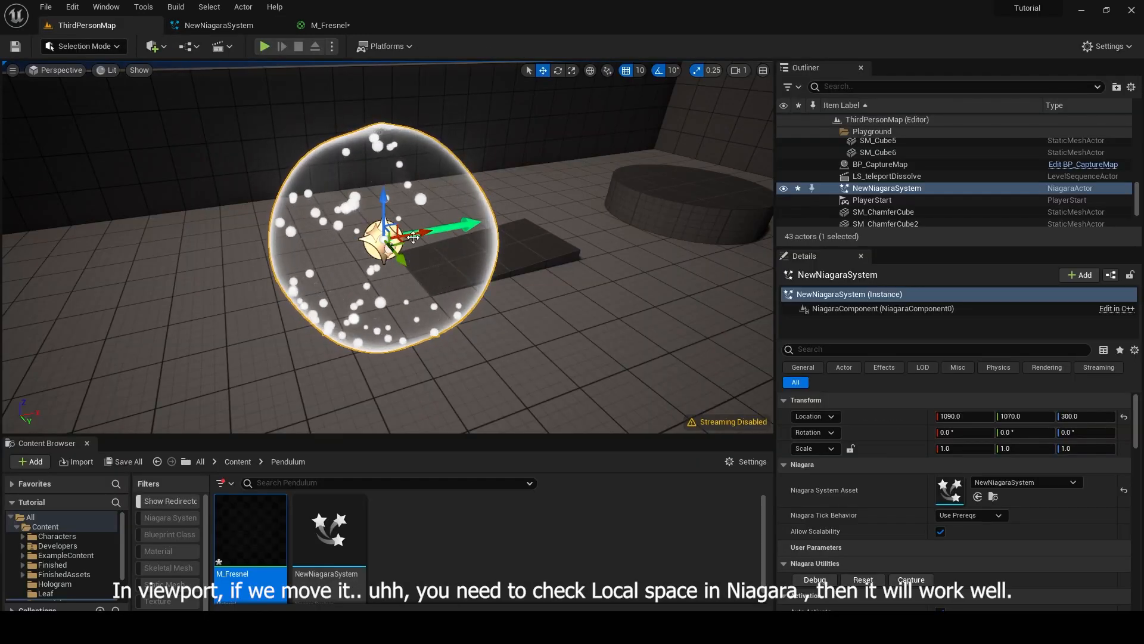
# Step: Move the Niagara actor in the level, enable Local Space on the sphere emitter and search 'col' for colour modules
pyautogui.moveTo(438, 238); pyautogui.dragTo(481, 224)
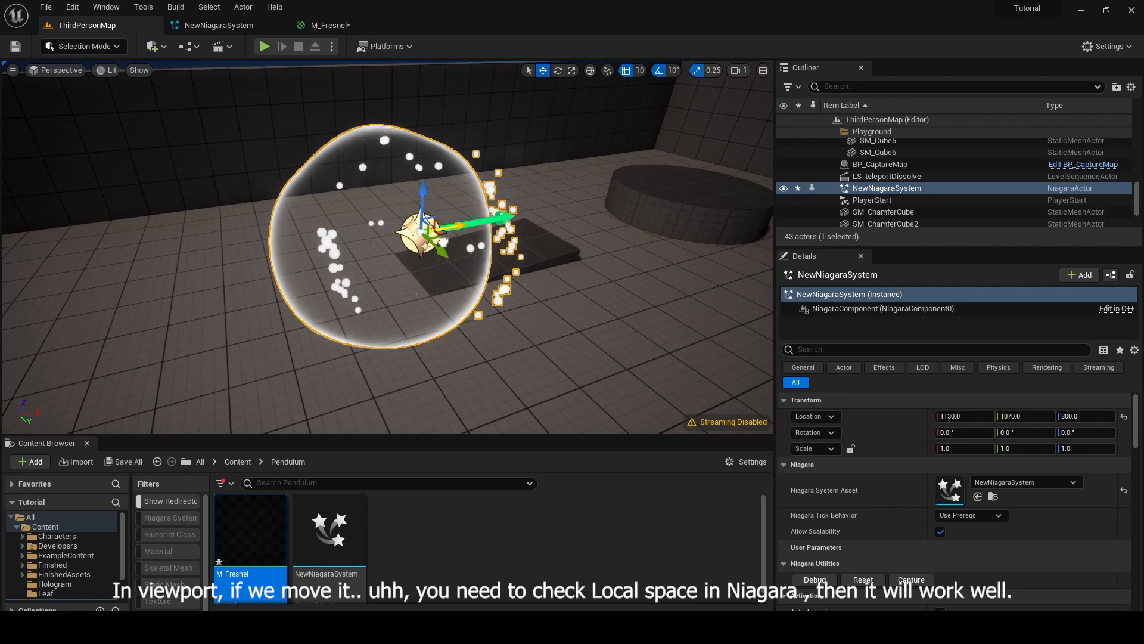
pyautogui.click(216, 25)
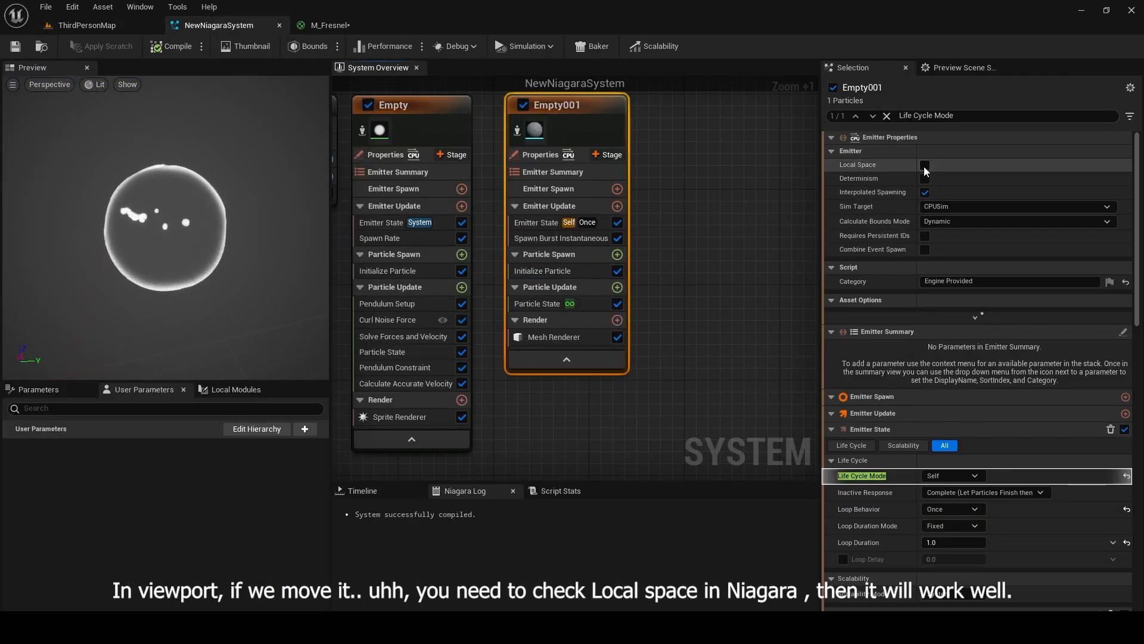
pyautogui.click(86, 25)
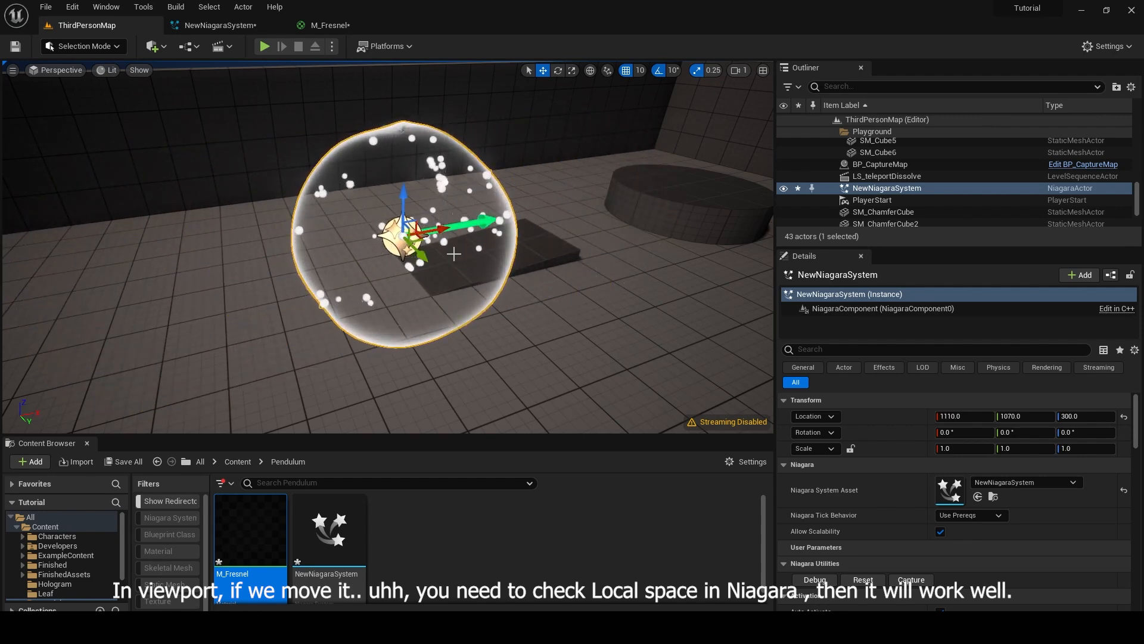
pyautogui.write('col')
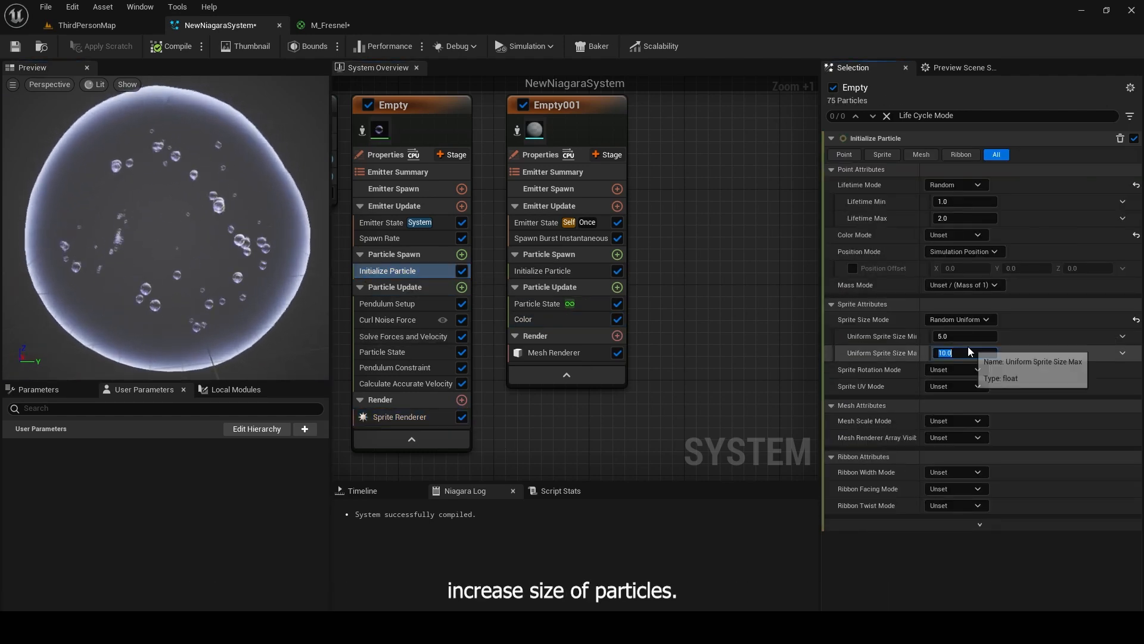
# Step: Set the sprite size maximum to 25.0, then copy NS_Bubble's size, colour and material-parameter modules into the pendulum emitter
pyautogui.write('25.0')
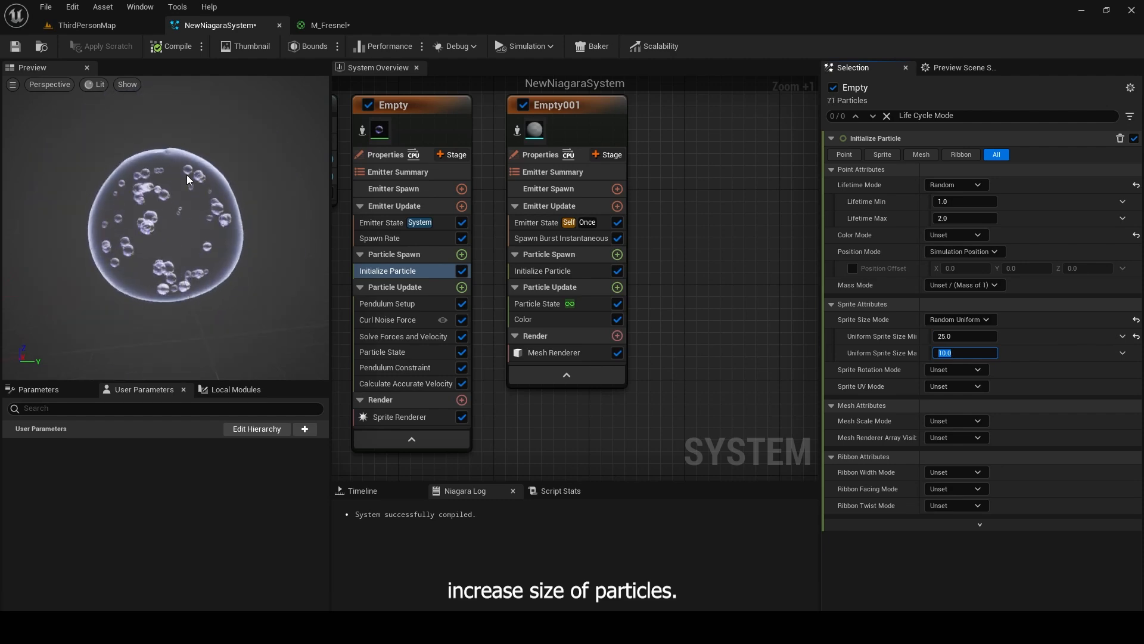
pyautogui.click(602, 25)
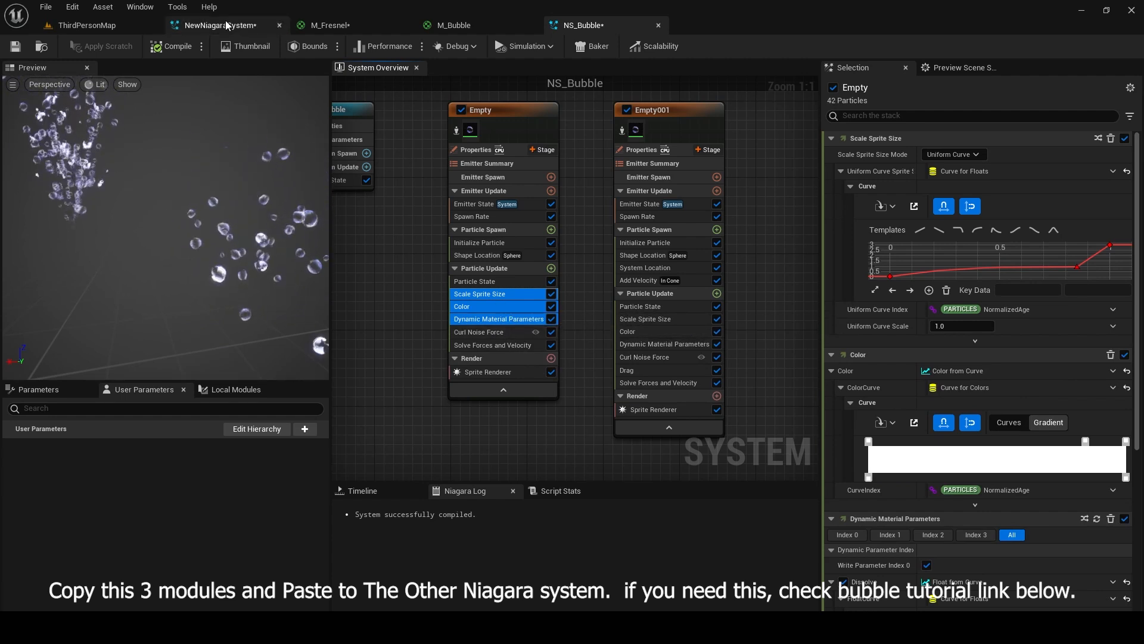
pyautogui.click(212, 26)
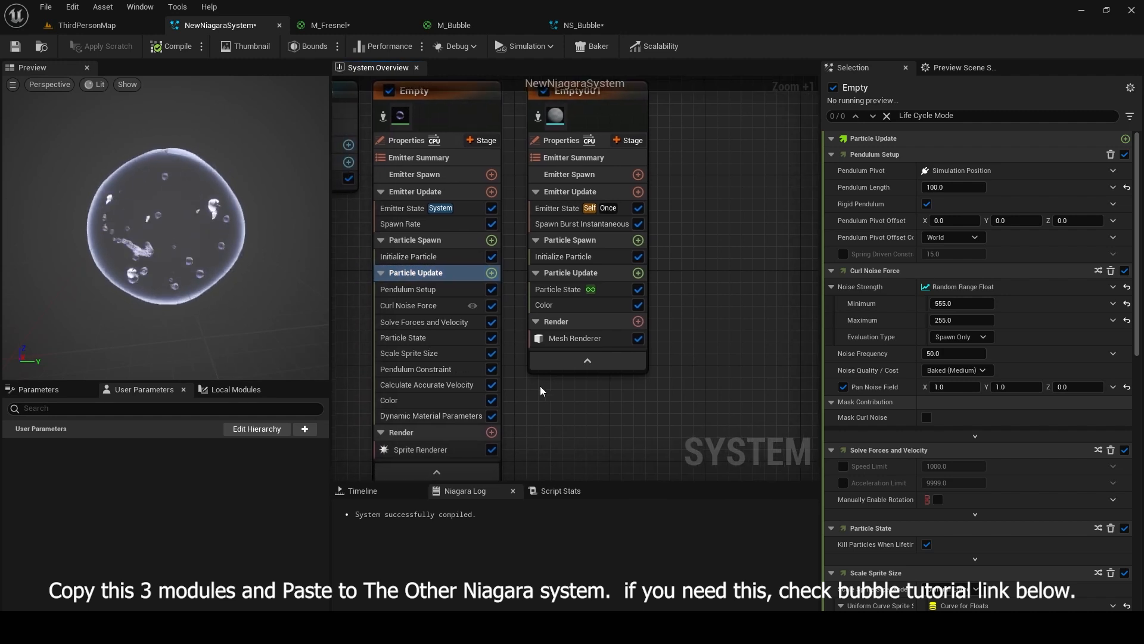
pyautogui.click(409, 257)
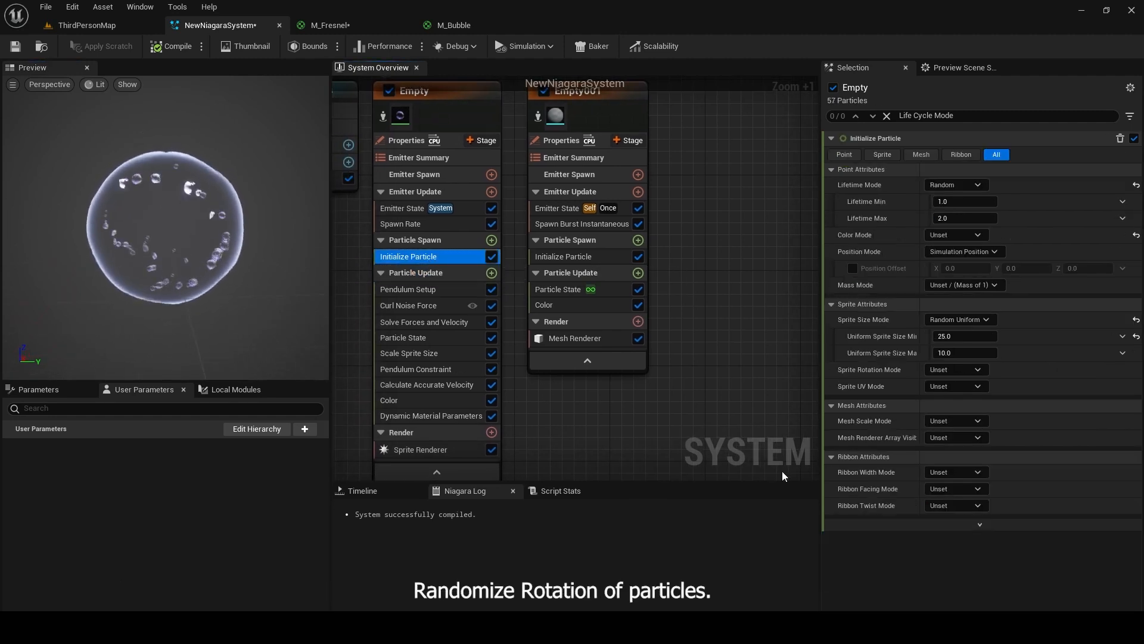
# Step: Set Sprite Rotation Mode to Random, review Empty001's Color module, and view the effect in ThirdPersonMap
pyautogui.click(955, 372)
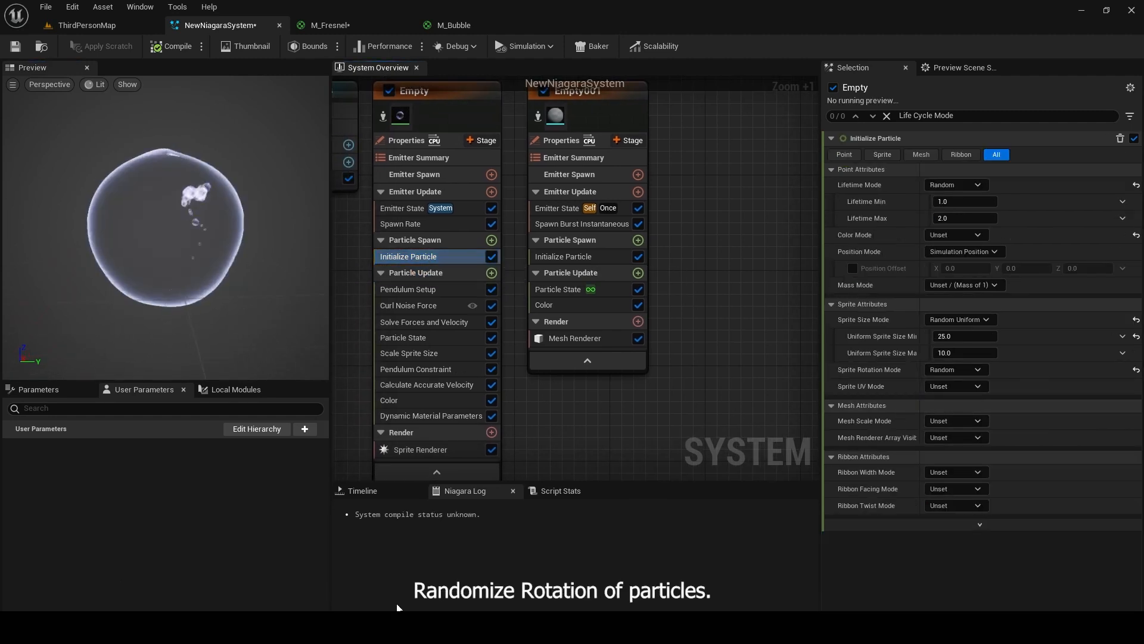
pyautogui.click(544, 304)
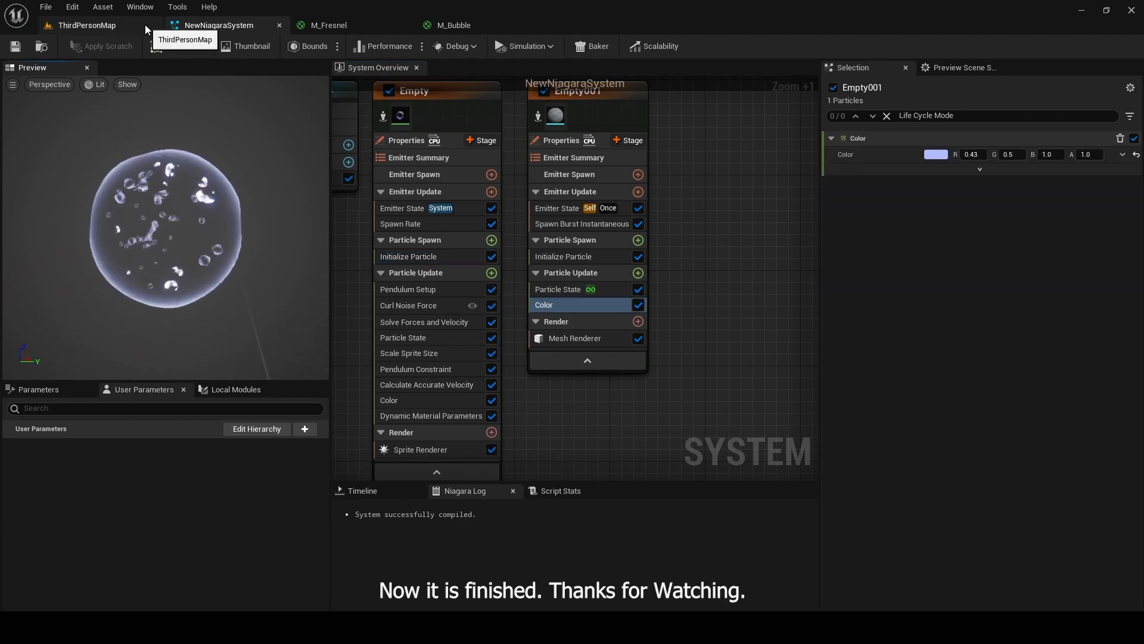
pyautogui.click(85, 25)
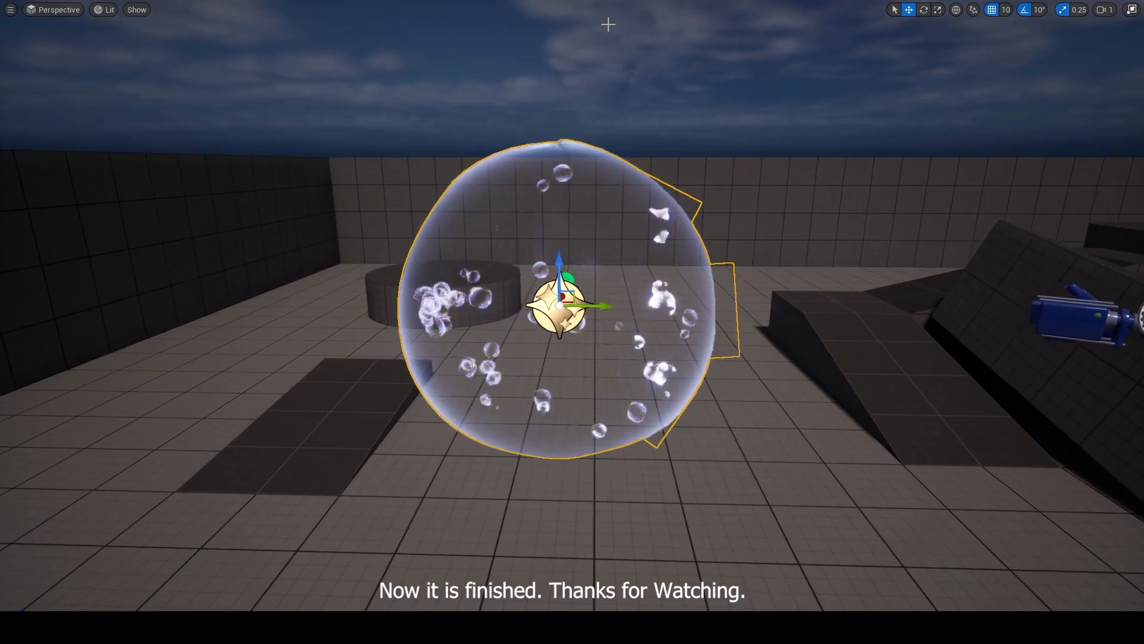